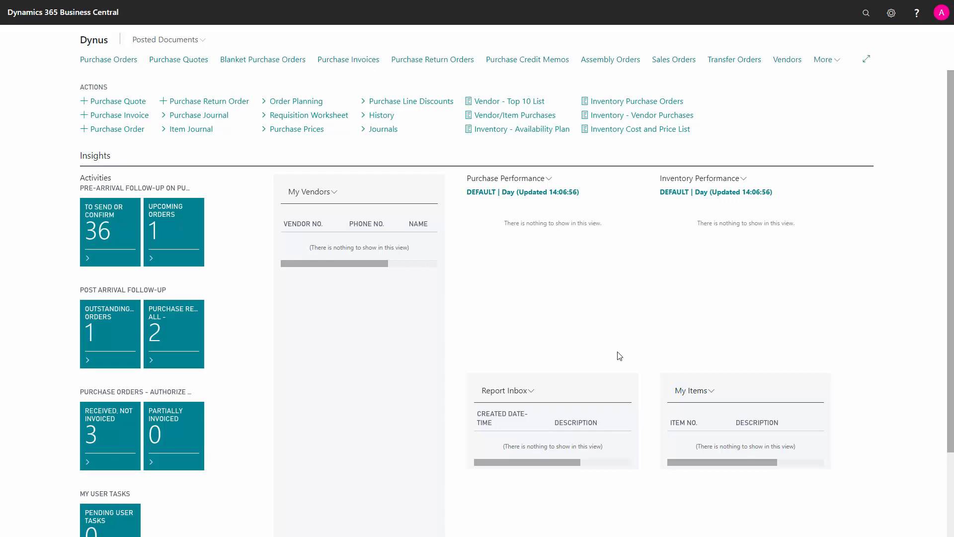
pyautogui.moveTo(583, 334)
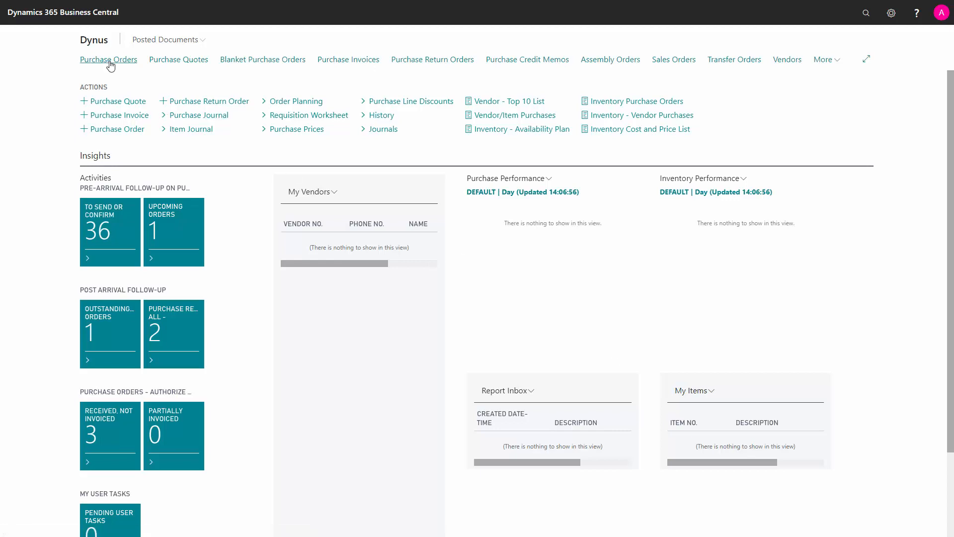
# Show the Purchase Orders list from the role center navigation
pyautogui.click(108, 58)
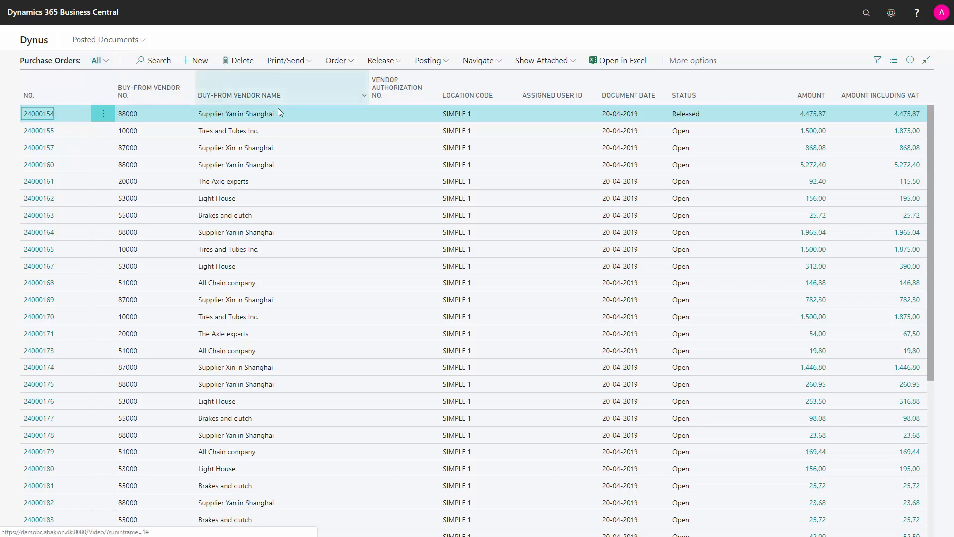
pyautogui.moveTo(39, 115)
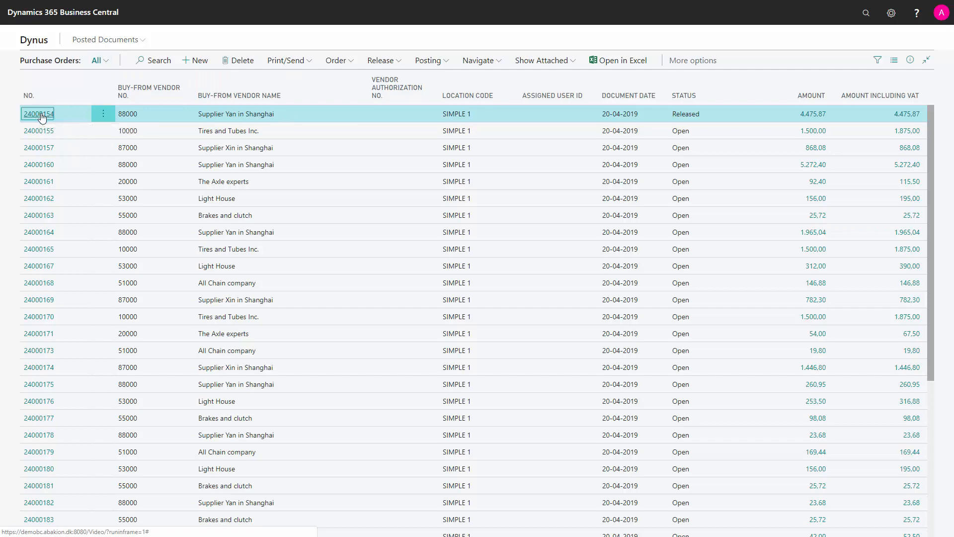
# Open purchase order 24000154 and edit the expected receipt date on the item 1600 line
pyautogui.click(38, 114)
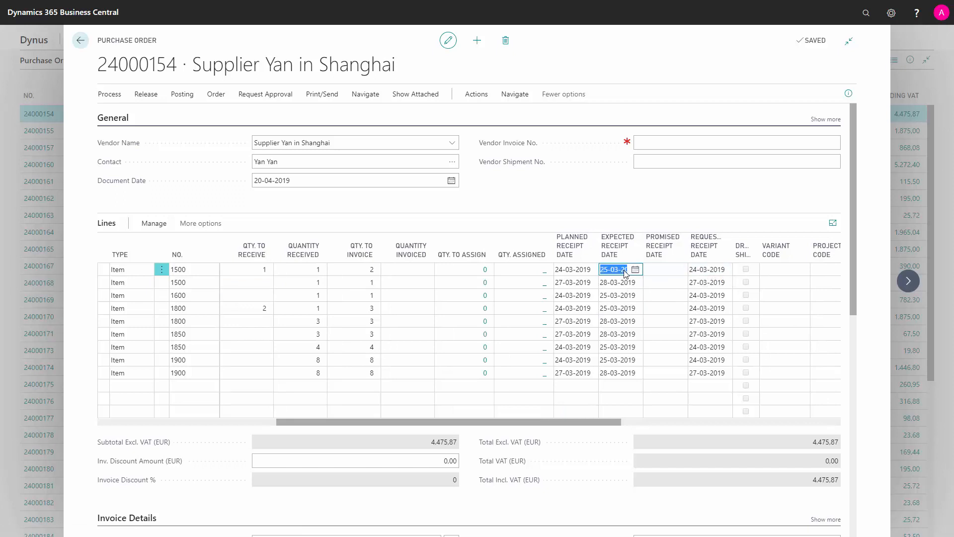
pyautogui.click(617, 295)
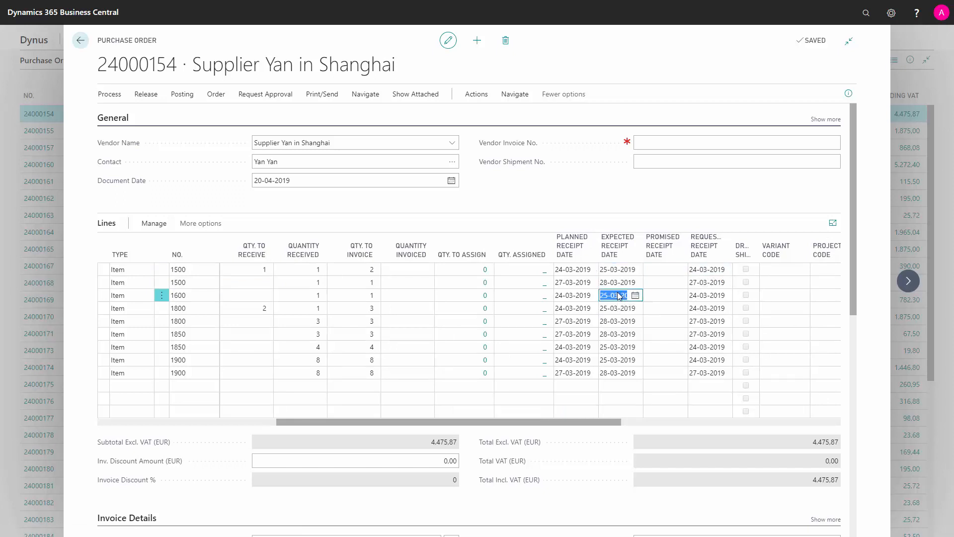